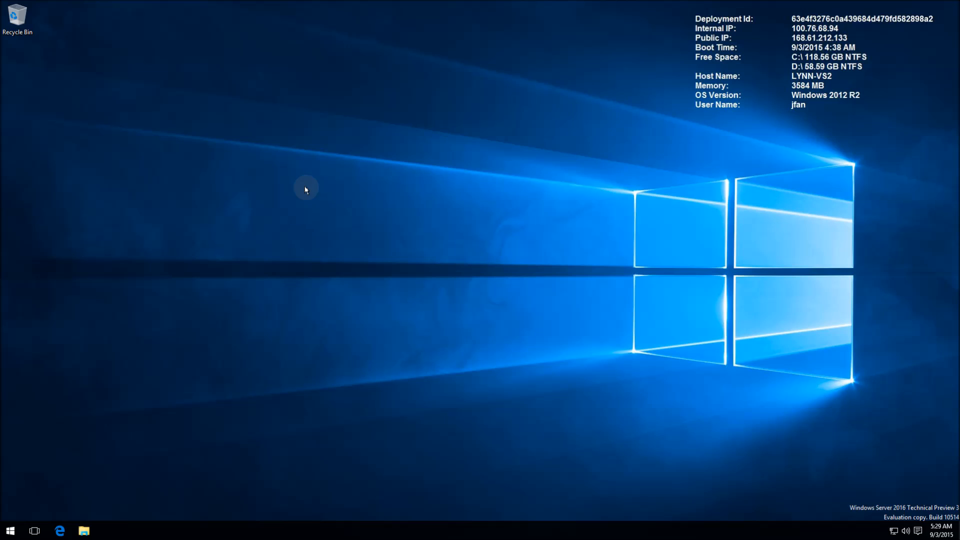
Launch Microsoft Edge from the taskbar and see it refuse to open under the built-in Administrator
click(64, 530)
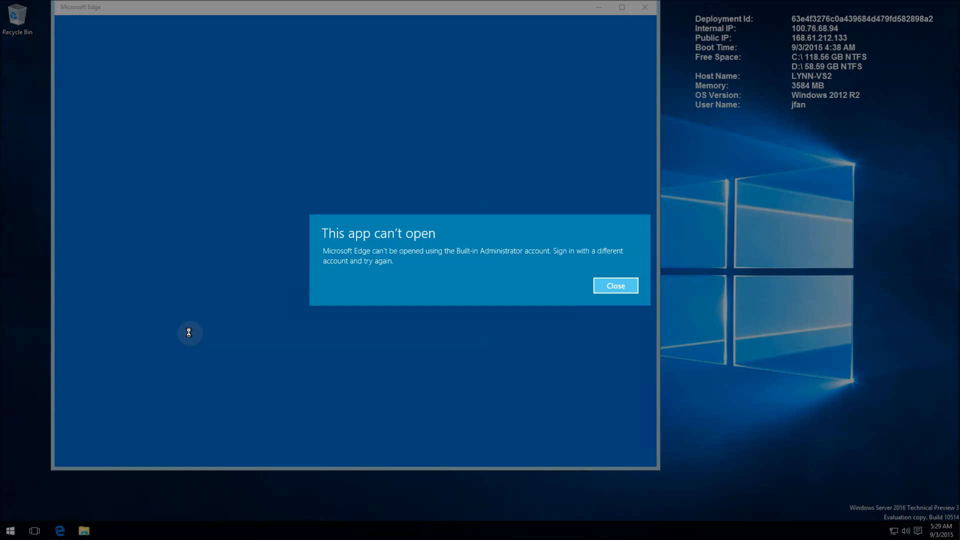
mouse_move(534, 277)
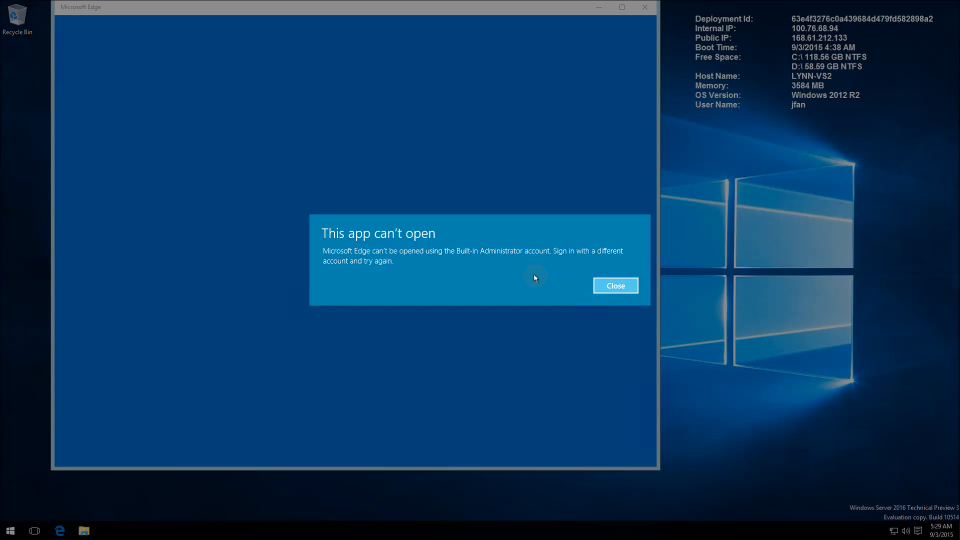
mouse_move(378, 257)
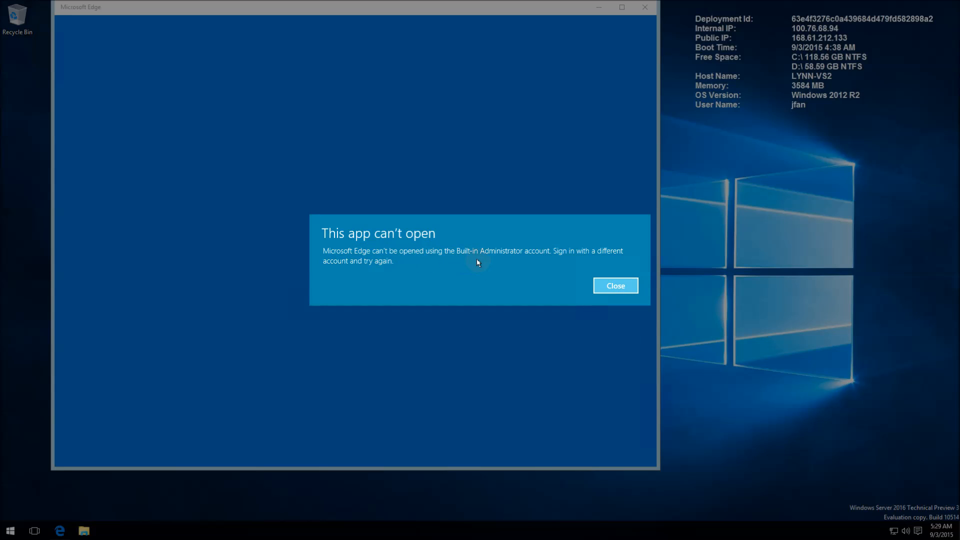
mouse_move(466, 264)
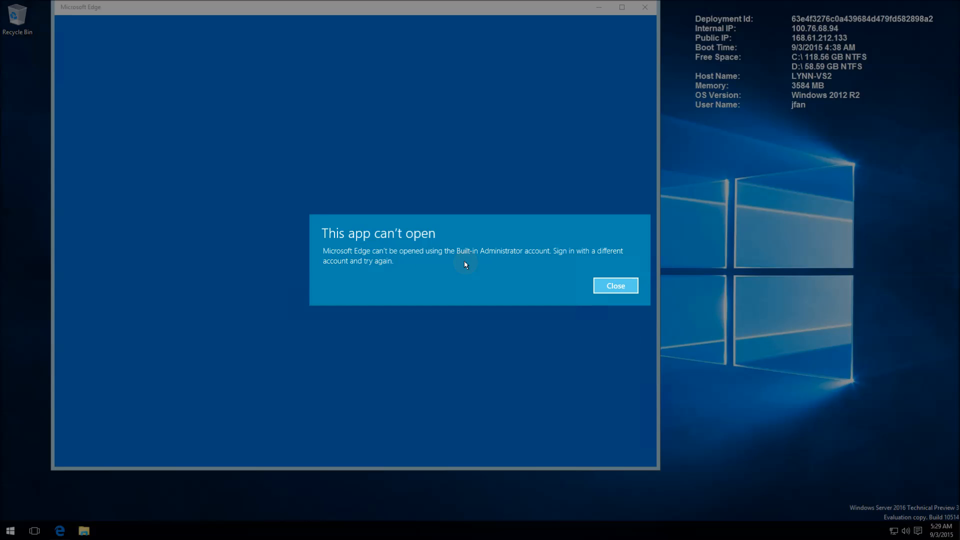
mouse_move(10, 528)
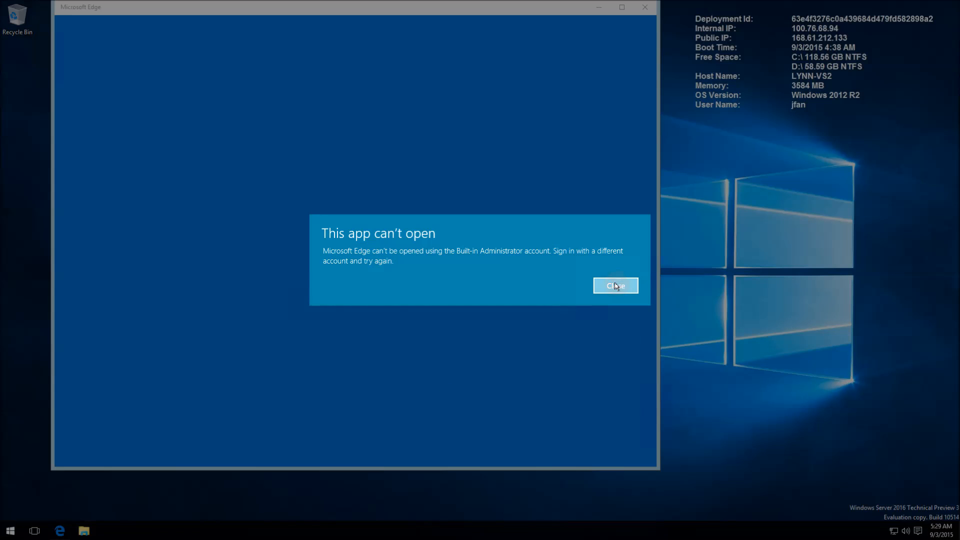
Dismiss the can't-open message and search Start for 'secp' to launch Local Security Policy
click(615, 286)
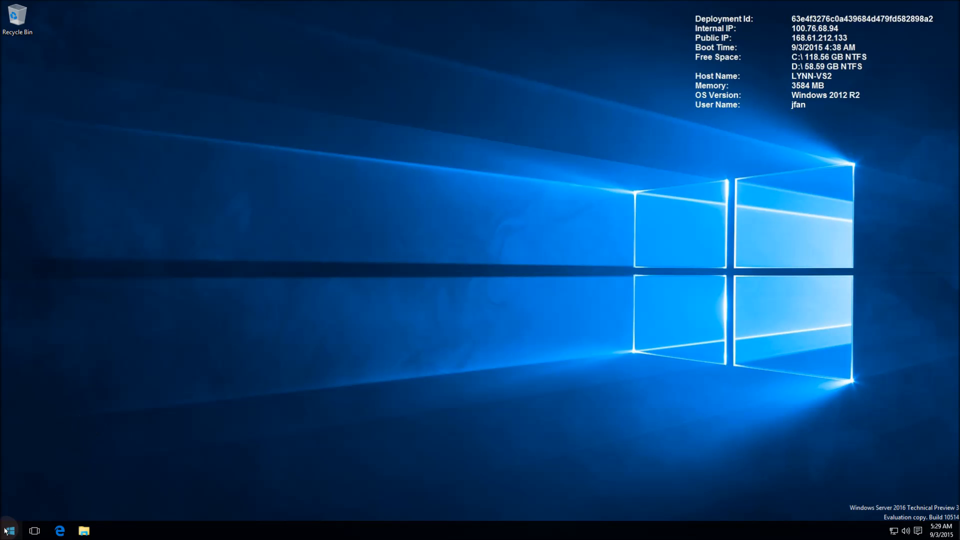
click(6, 530)
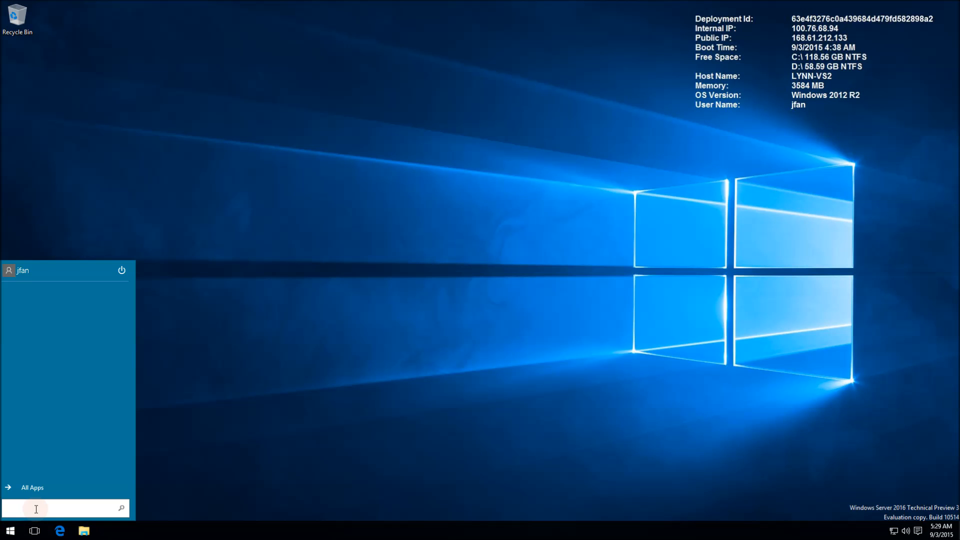
text(secp)
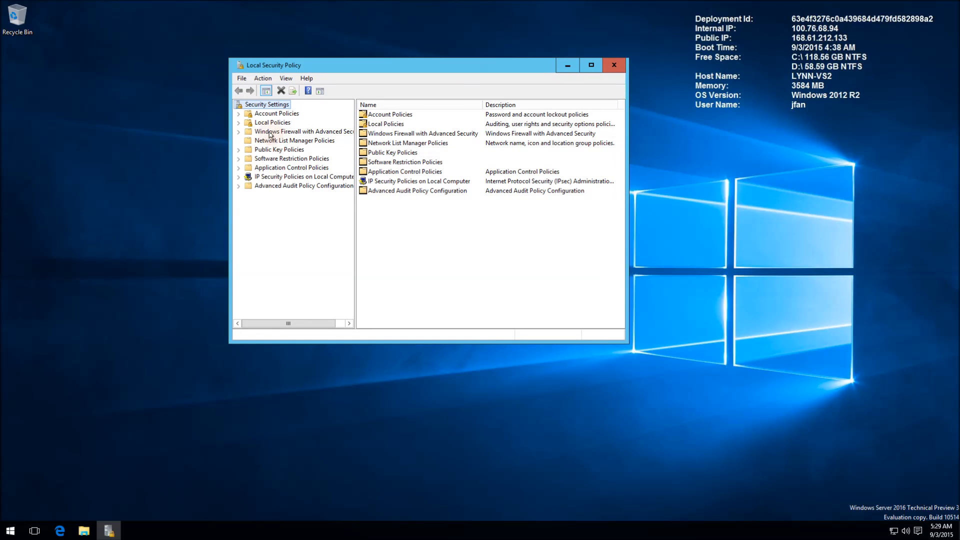
Under Local Policies > Security Options, select 'UAC: Admin Approval Mode for the Built-in Administrator account'
click(271, 122)
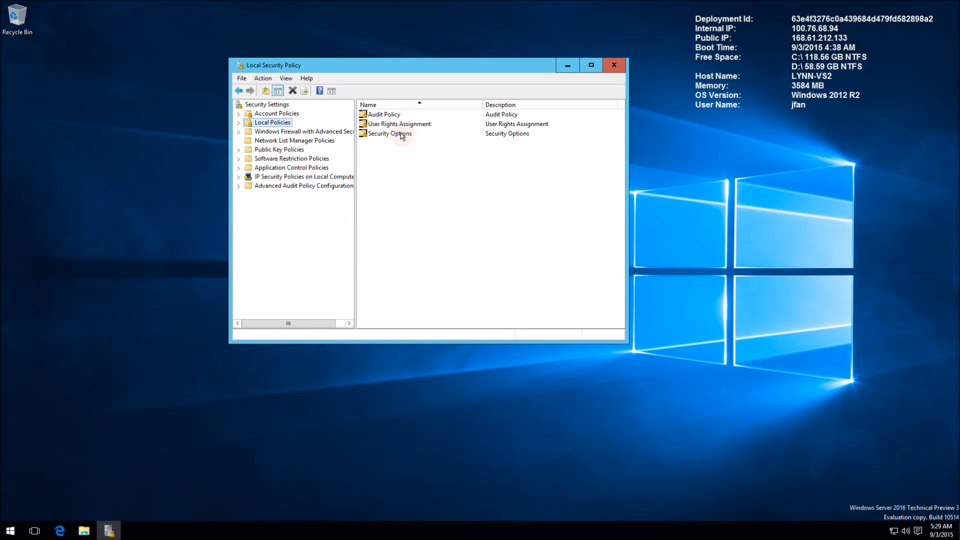
double_click(390, 134)
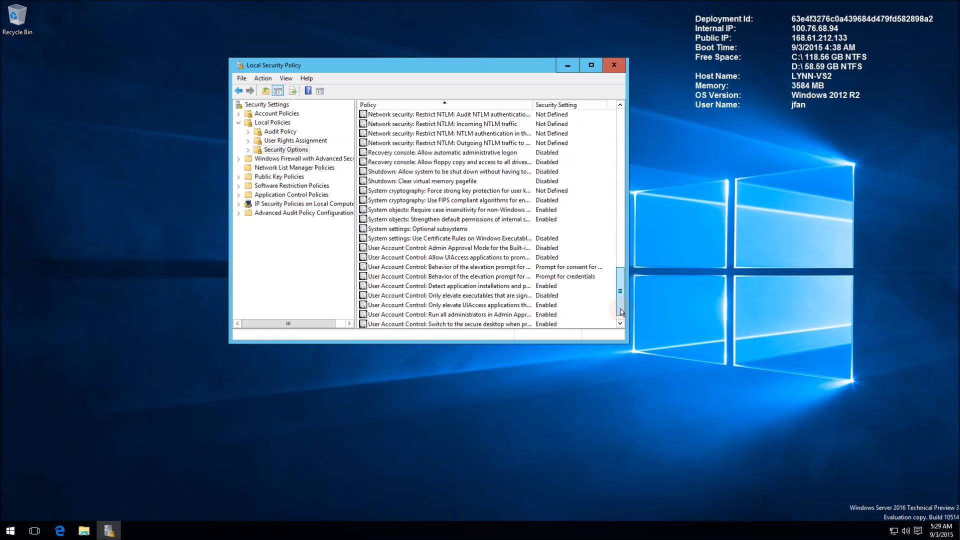
scroll(down, 3)
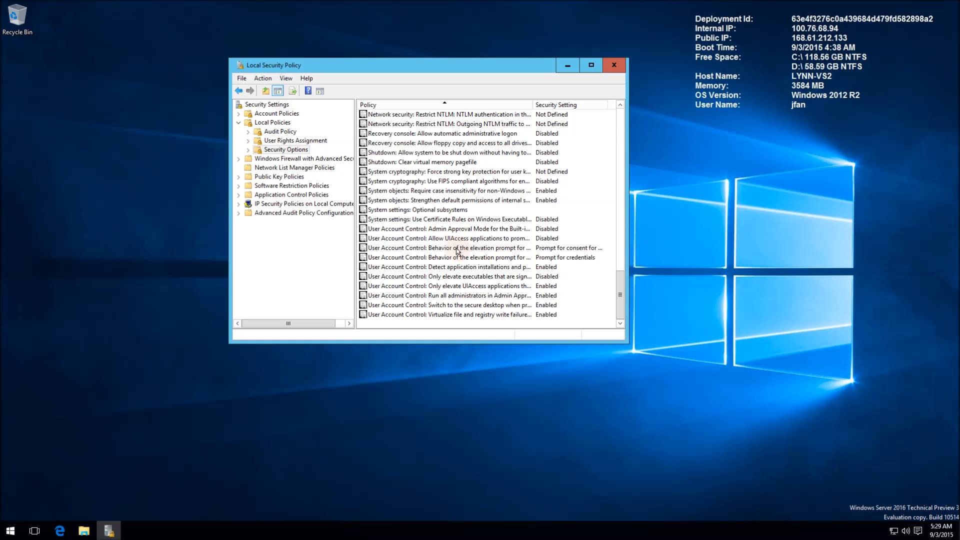
click(442, 228)
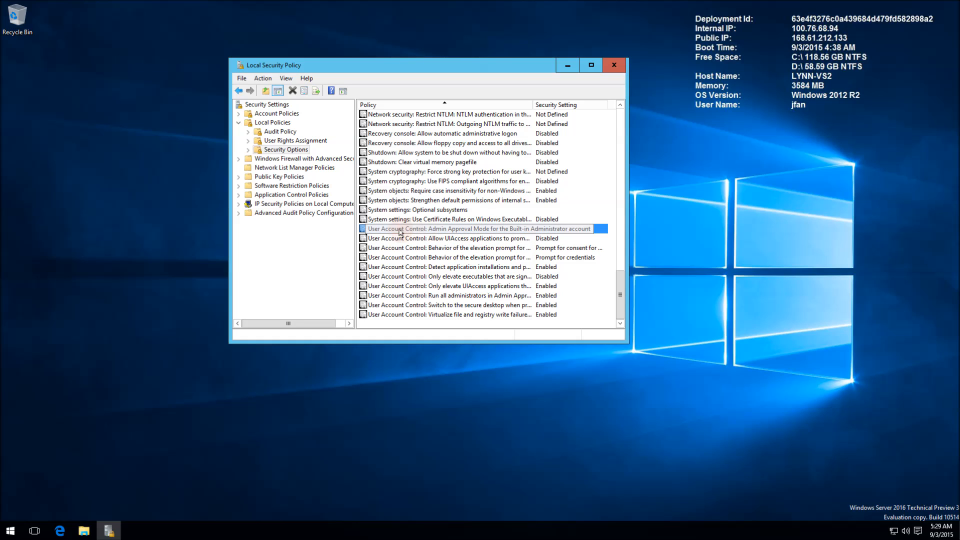
mouse_move(447, 232)
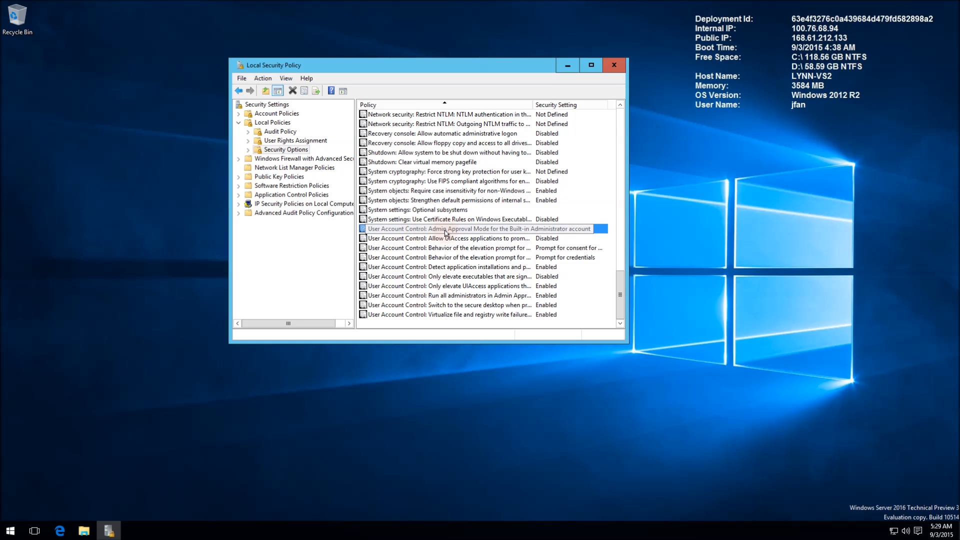
mouse_move(508, 232)
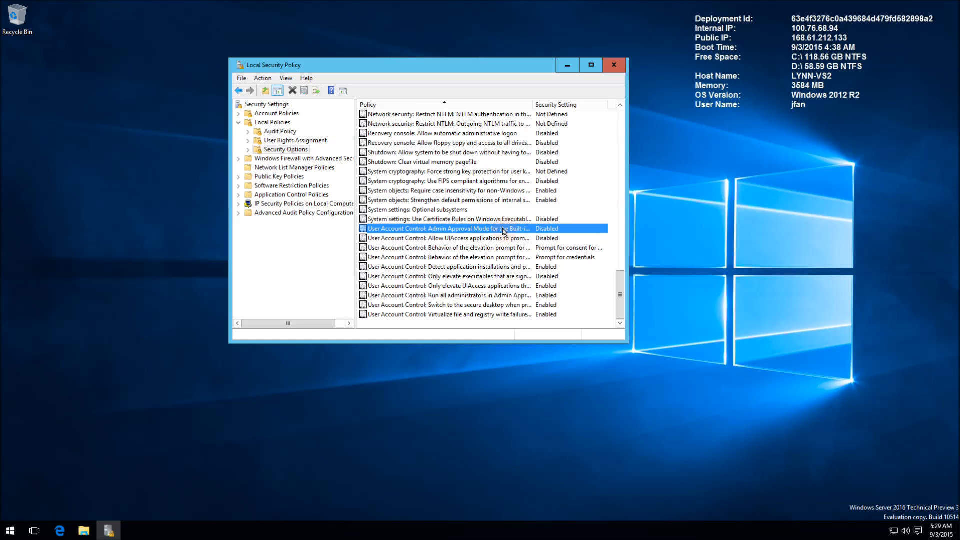
Set the Admin Approval Mode policy to Enabled, apply it, and bring up a Command Prompt
double_click(446, 228)
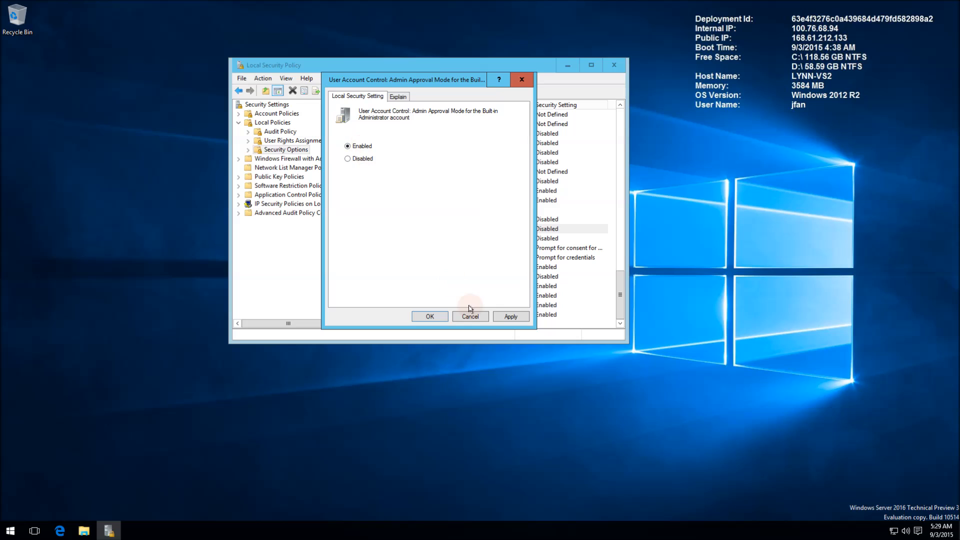
click(430, 316)
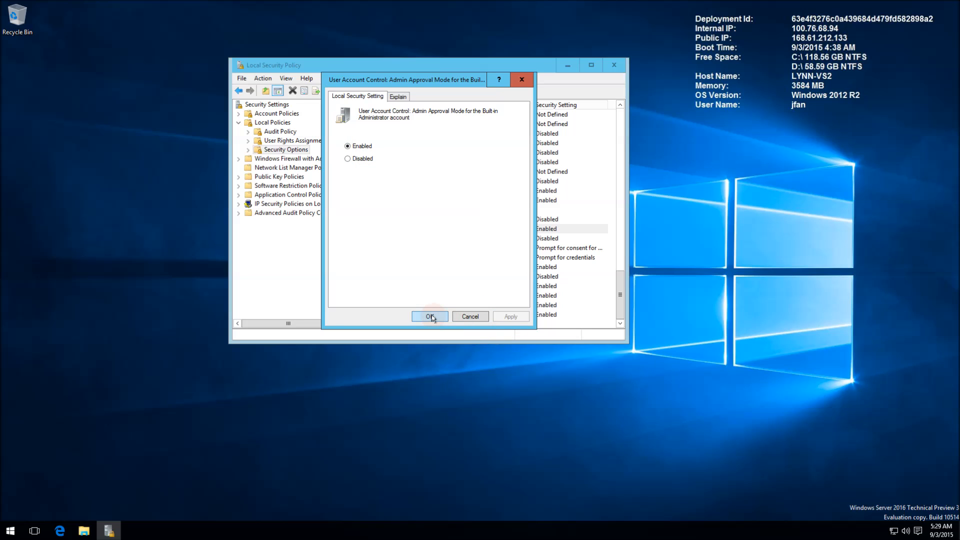
click(430, 316)
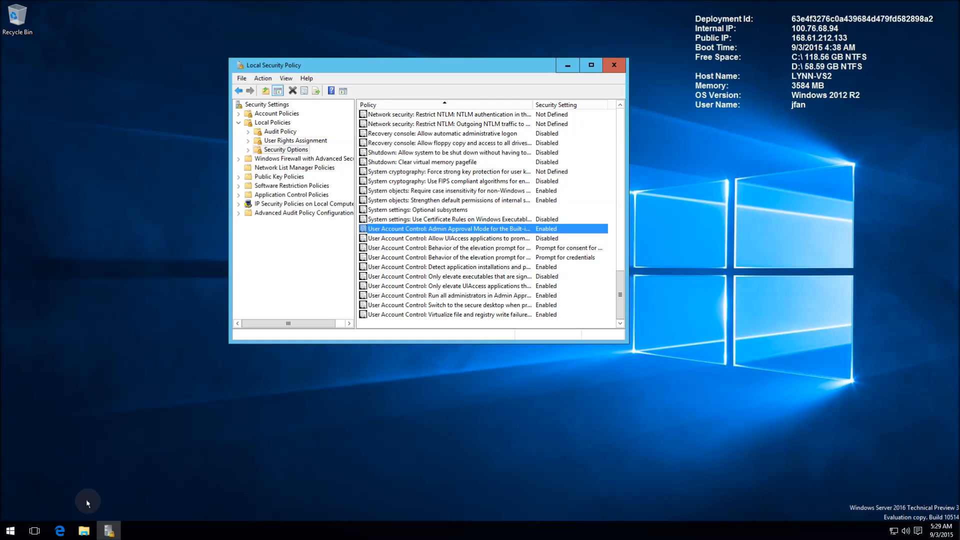
click(60, 530)
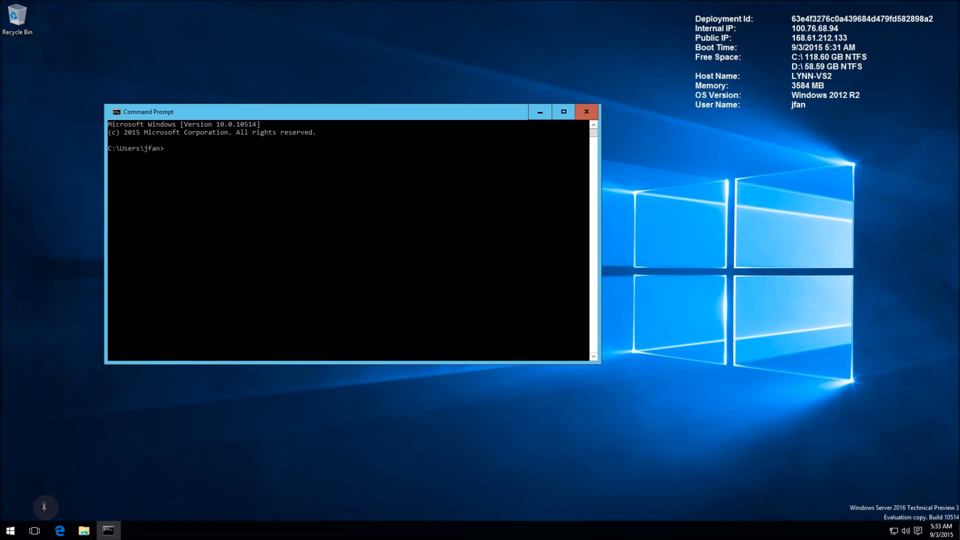
Reboot the server immediately with 'shutdown /r /t 0'
text(shutdown)
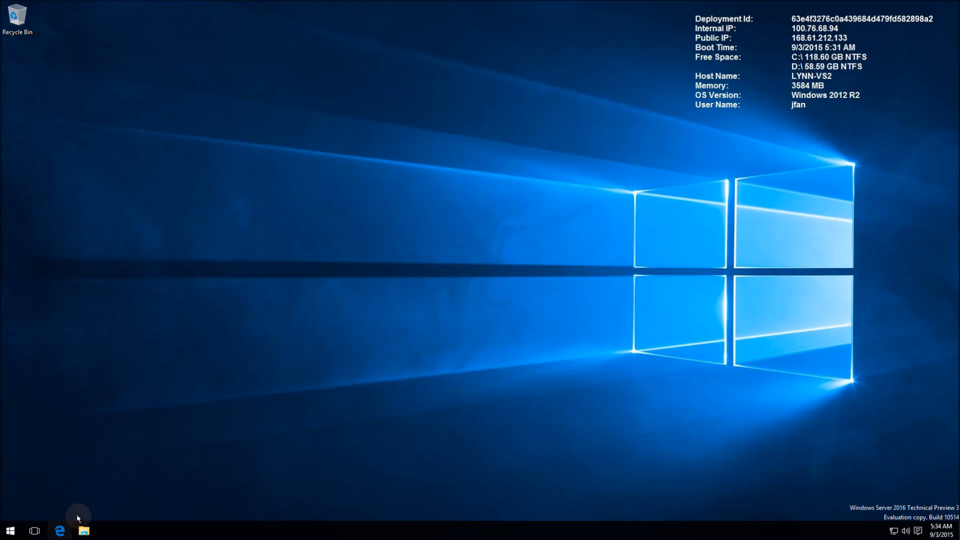
Launch Microsoft Edge again, now opening to its Start page with the news feed
click(60, 531)
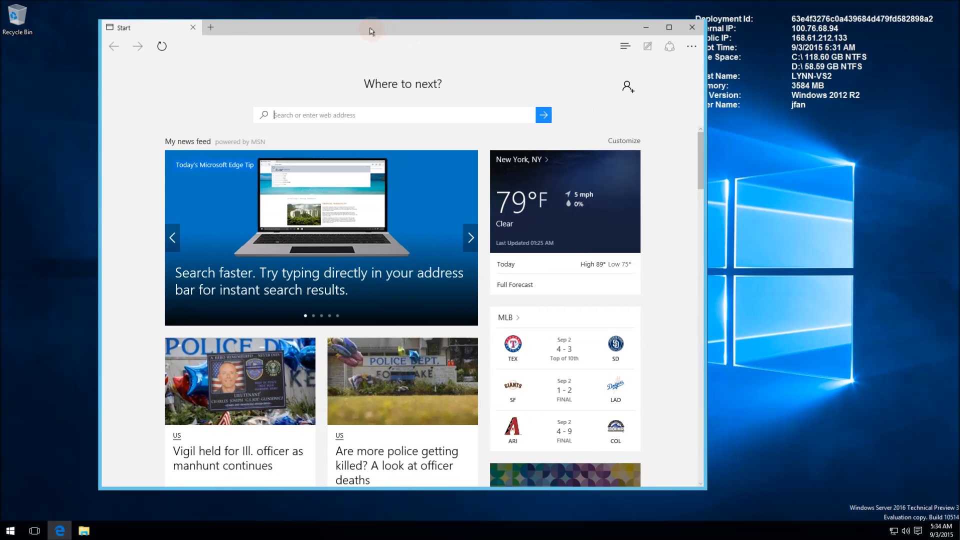
mouse_move(891, 181)
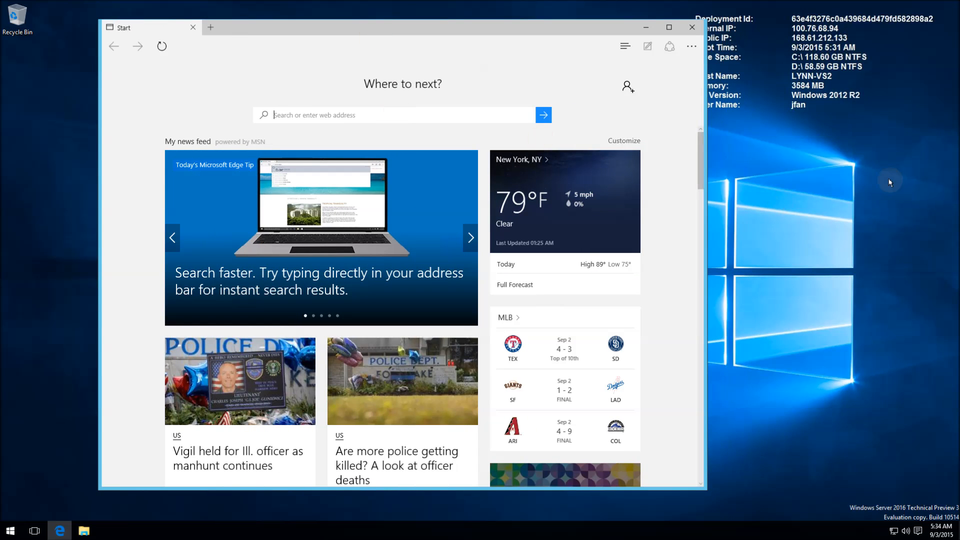